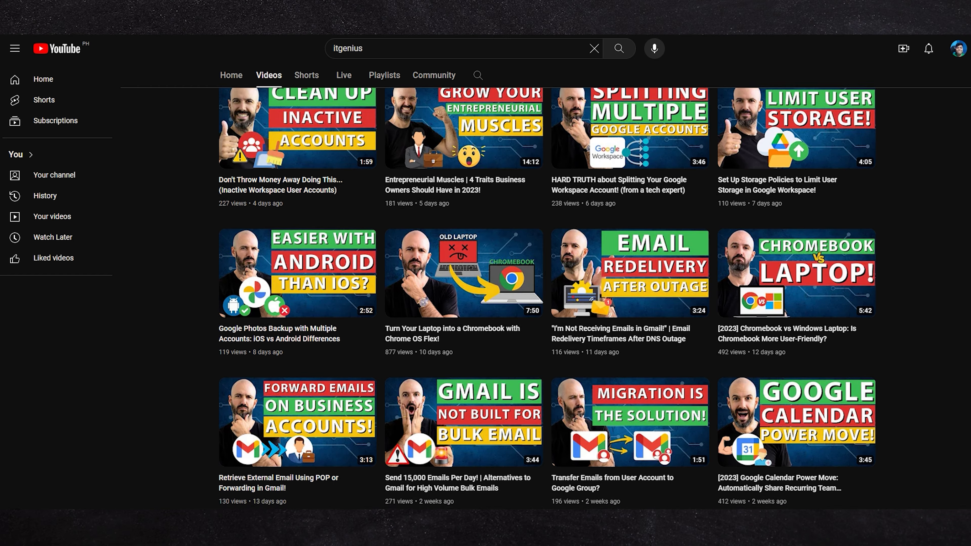
Work through the migration tool's sign-in and source screens toward the PST option
scroll(down, 3)
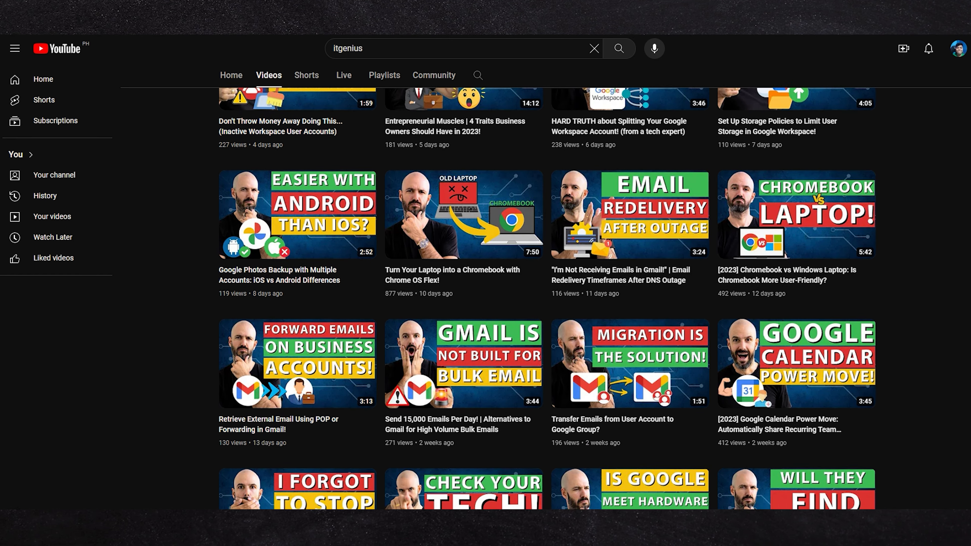
scroll(down, 3)
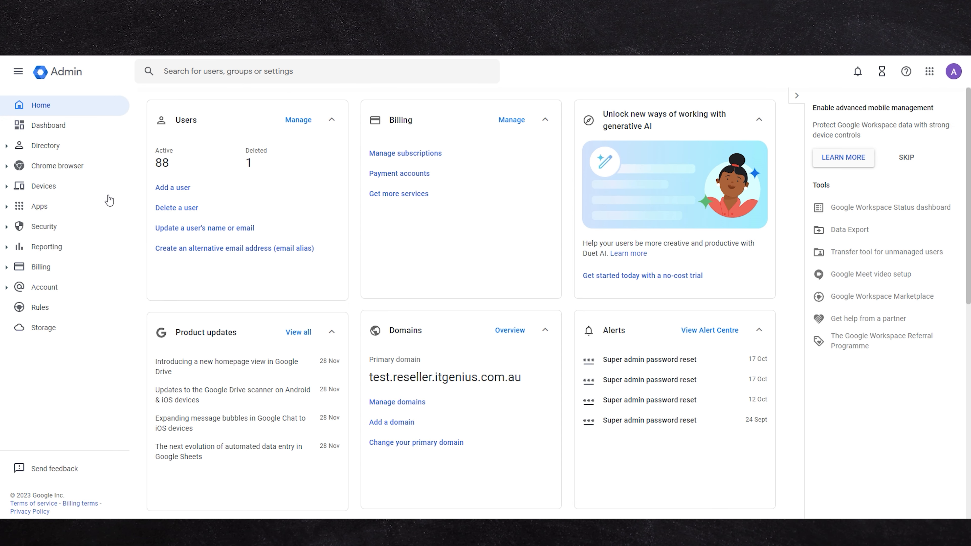
click(44, 287)
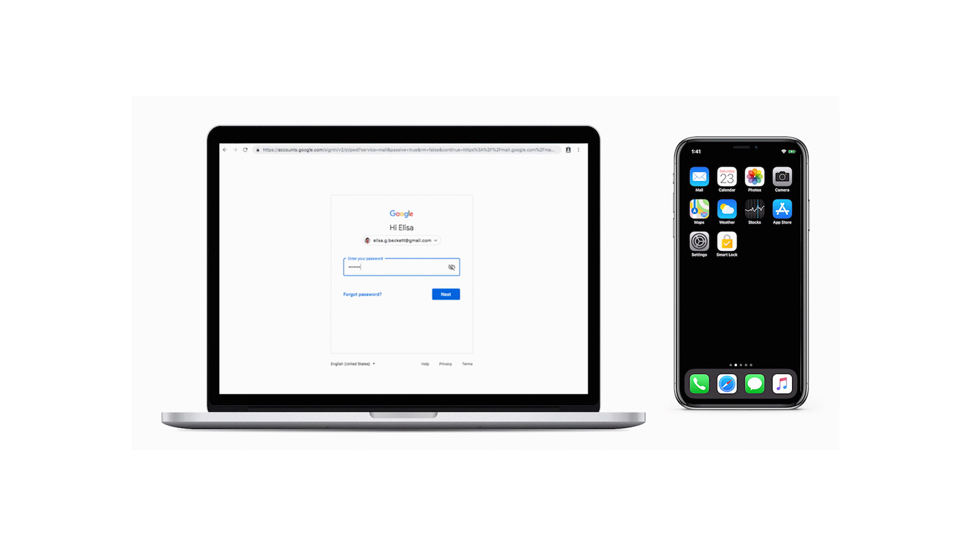
click(445, 295)
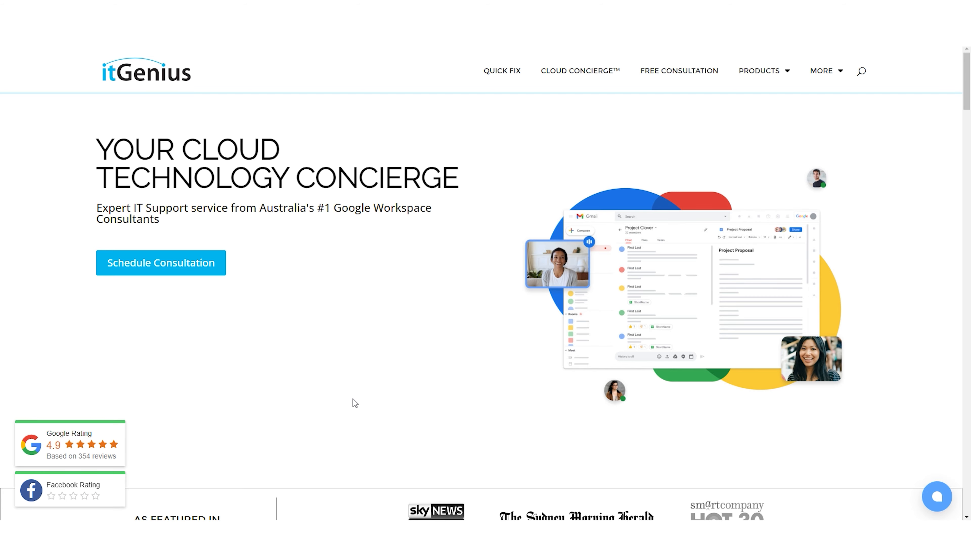
click(69, 444)
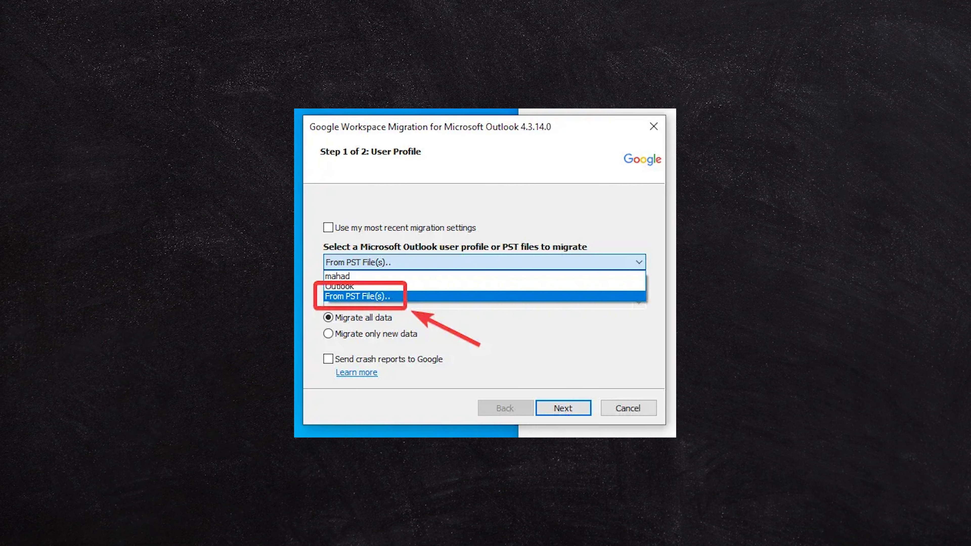
Choose From PST File(s) with all data, tick Contacts and Email messages alongside Calendar, and start the migration
click(360, 296)
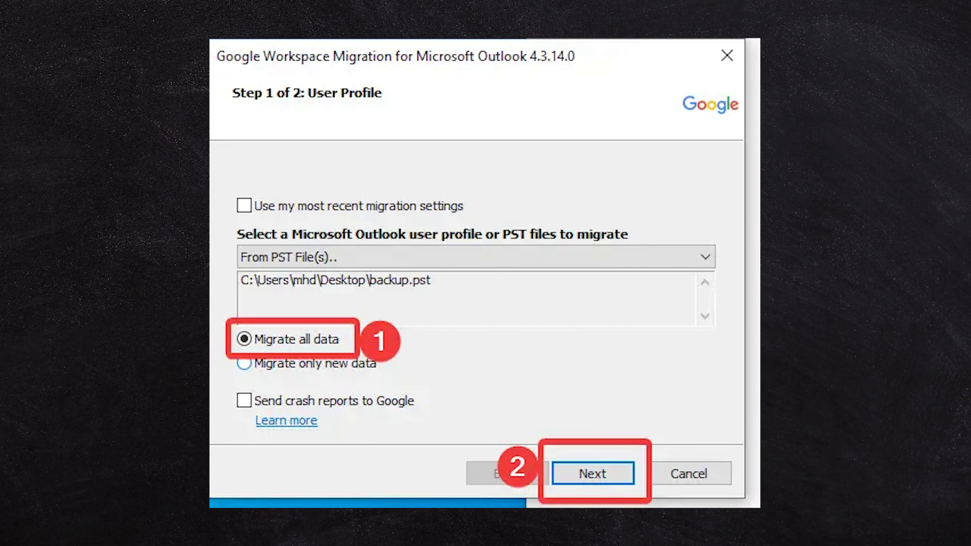
click(591, 473)
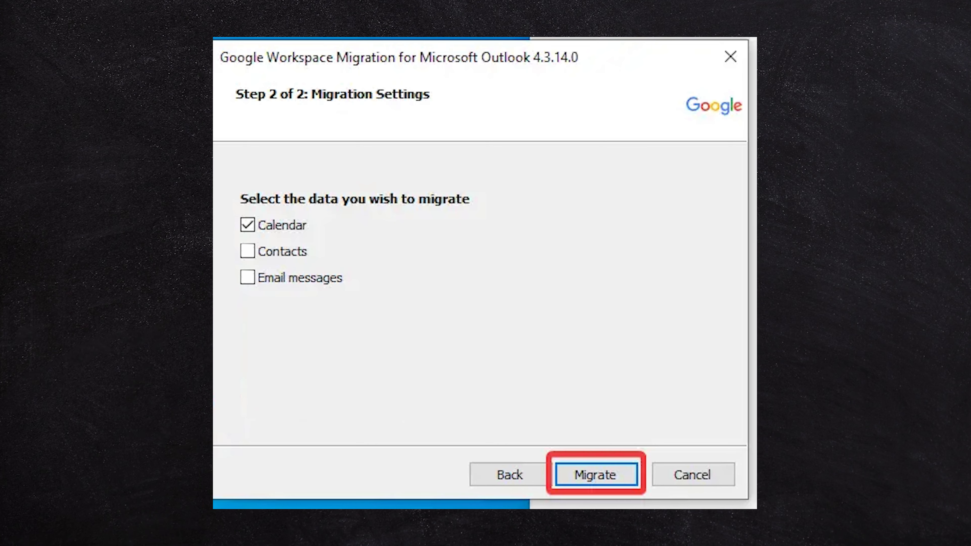
click(247, 251)
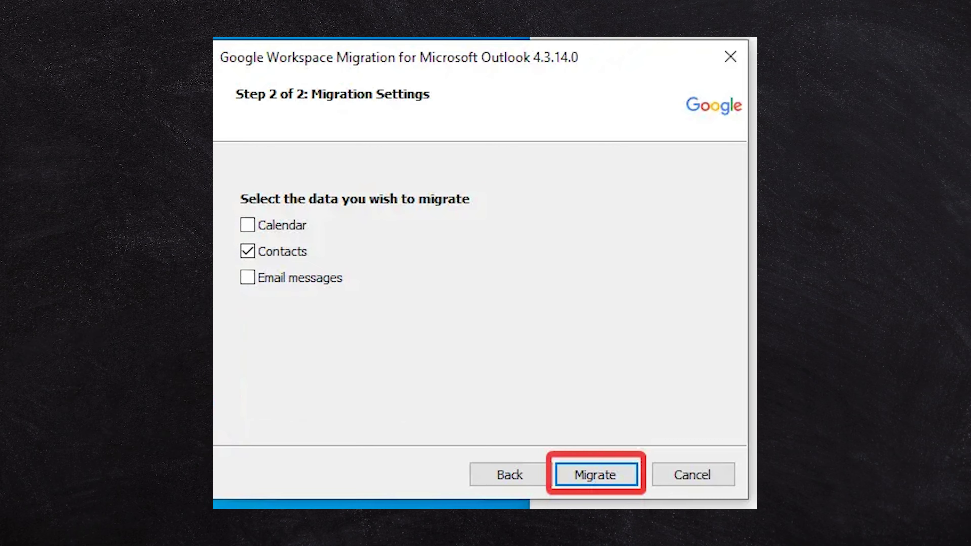
click(247, 277)
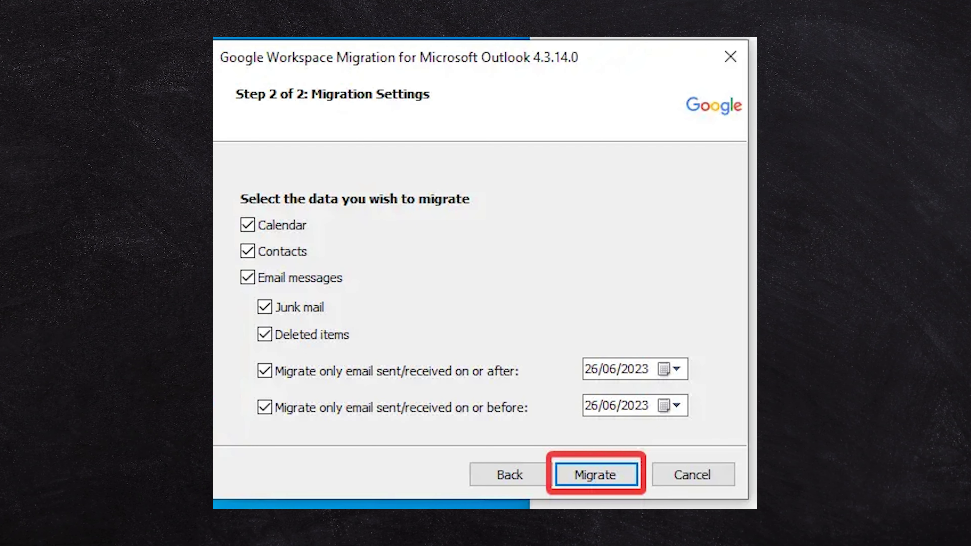
click(594, 474)
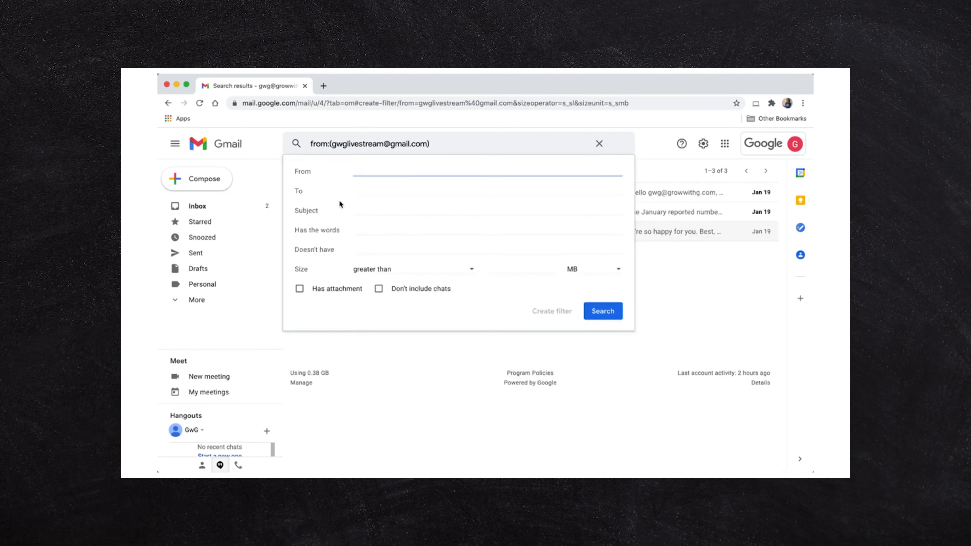
Create a filter labelling messages containing 'Congrats' as Personal, applied to existing matches too
text(Congrats)
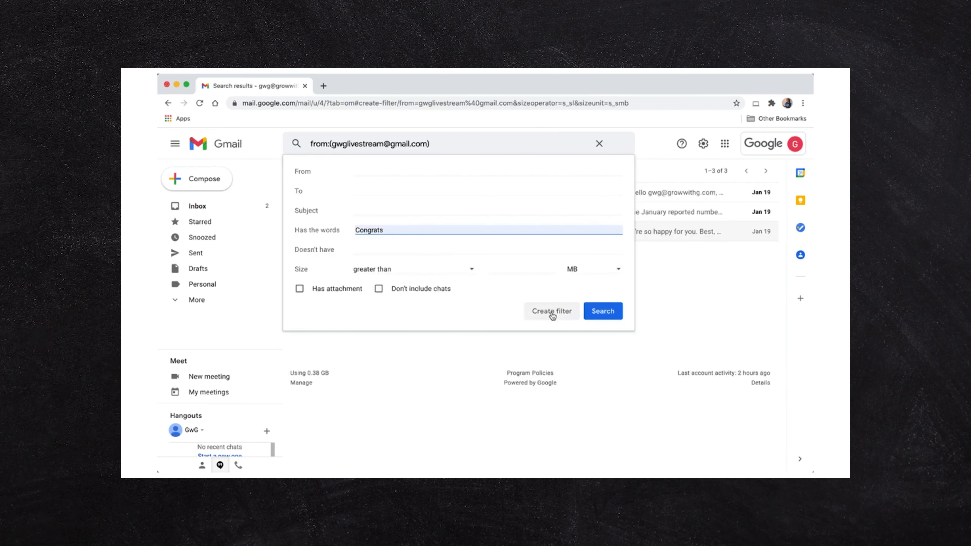
click(550, 311)
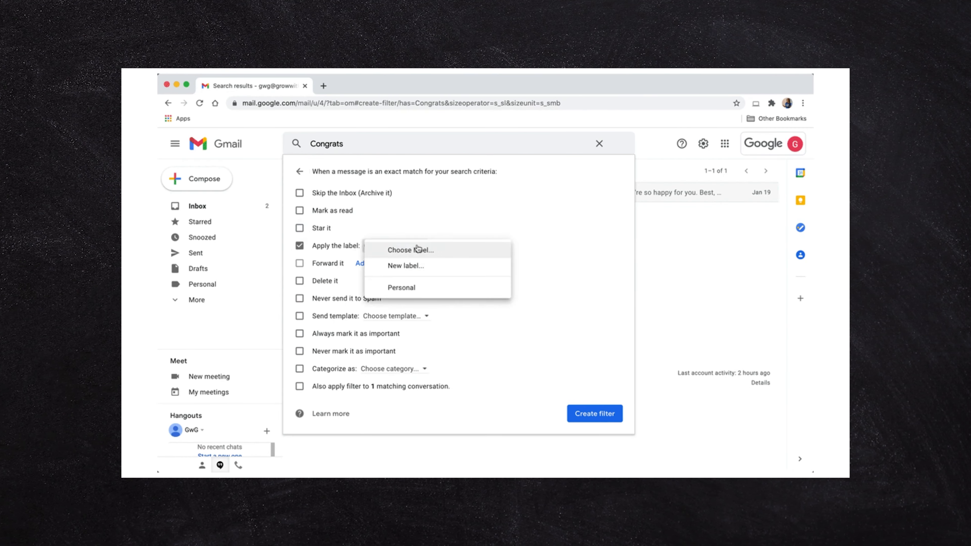
click(400, 287)
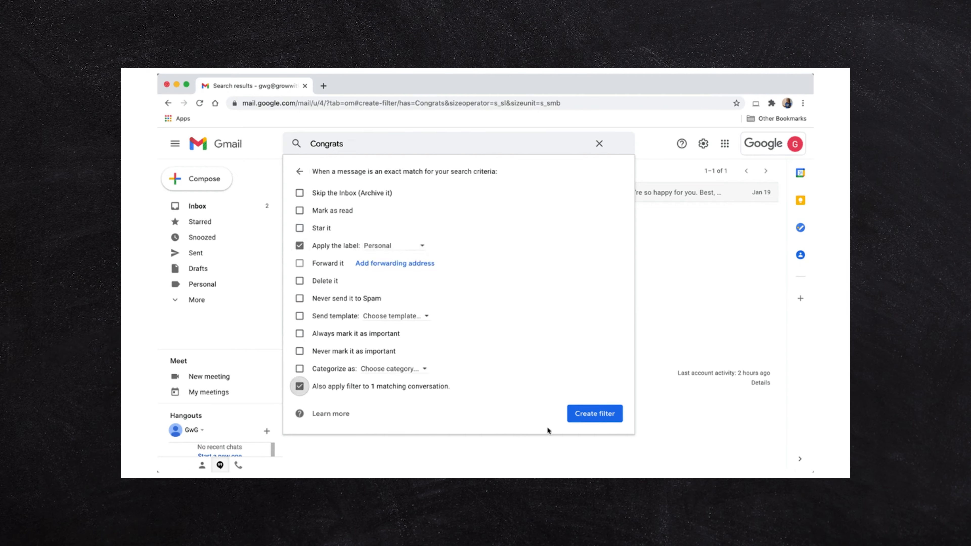
click(594, 413)
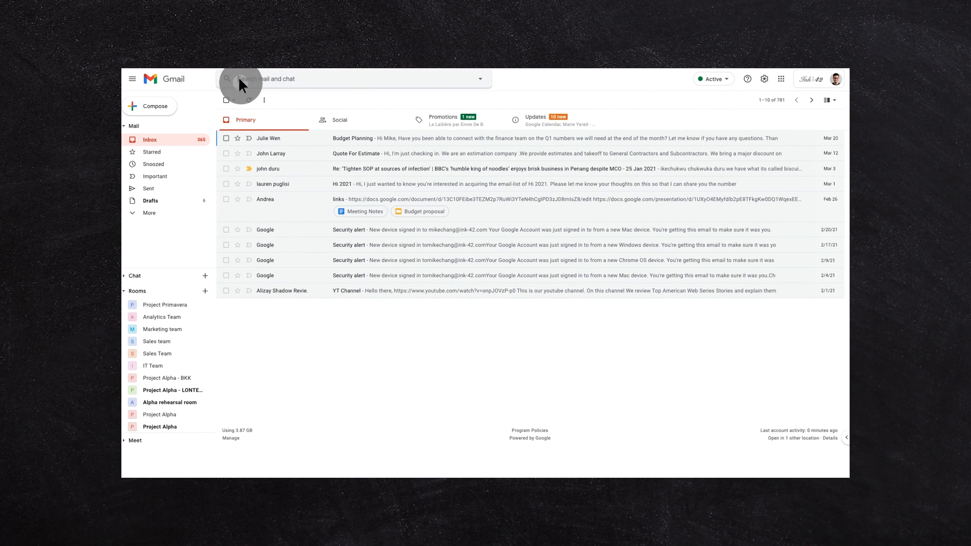
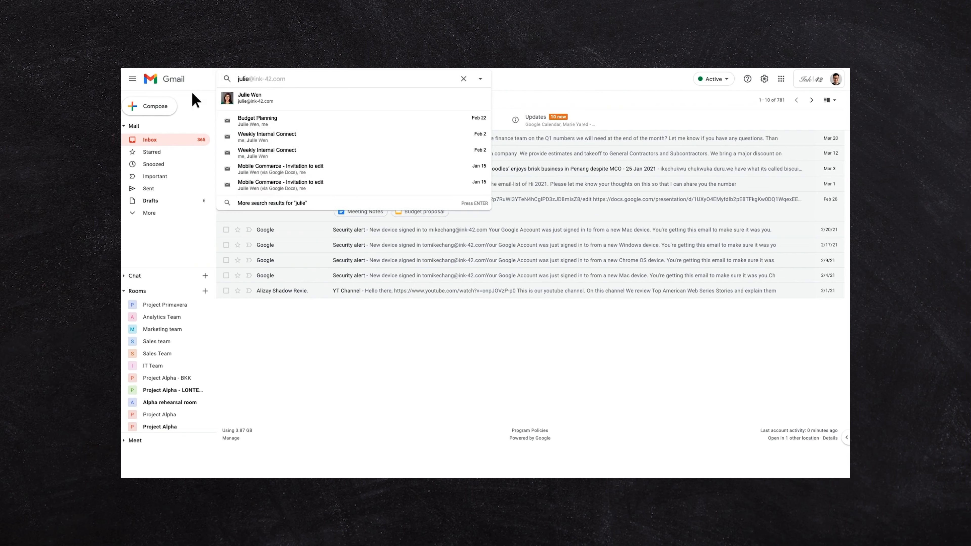
mouse_move(310, 99)
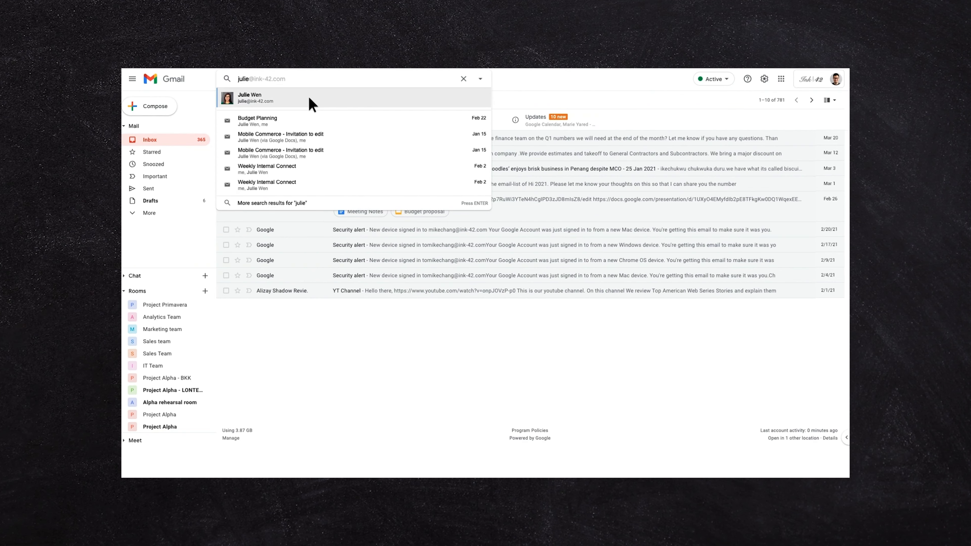
click(249, 98)
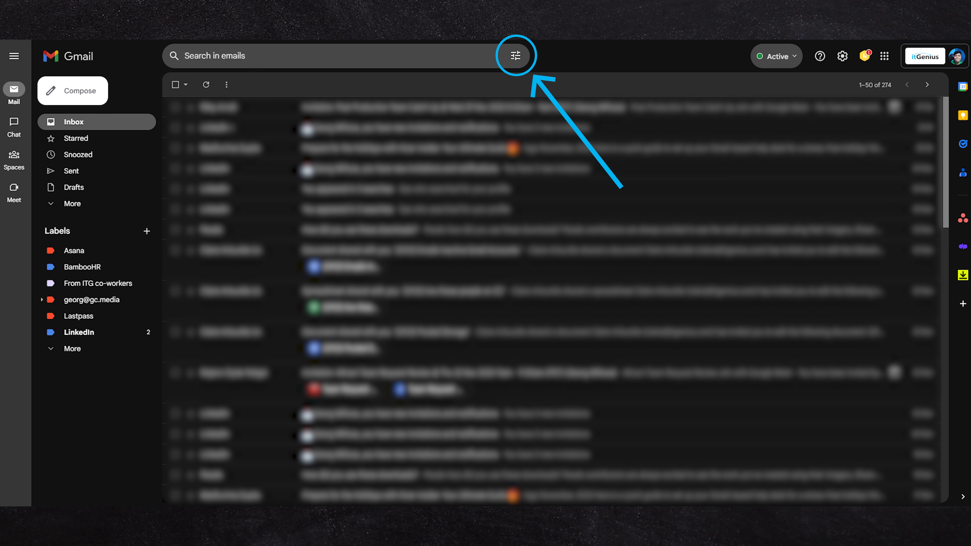
click(515, 55)
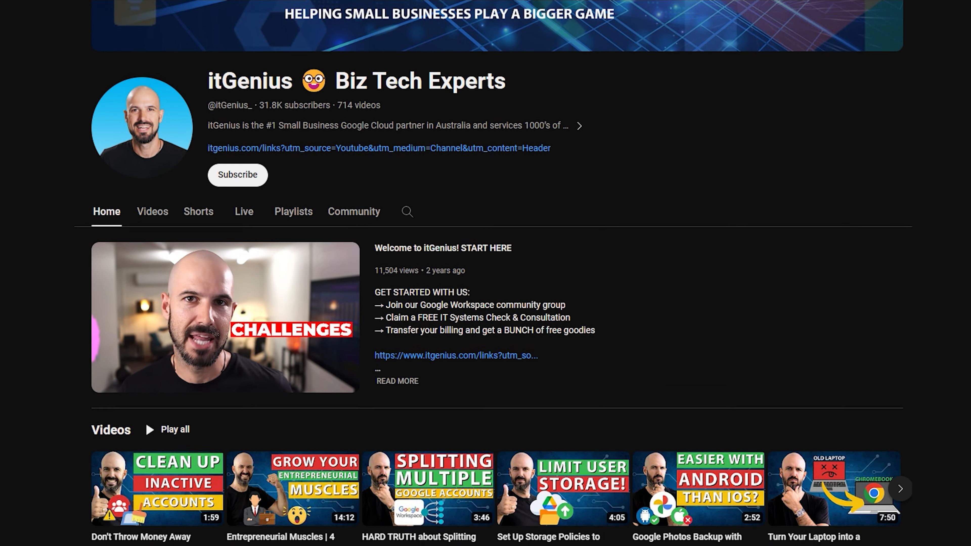
scroll(down, 3)
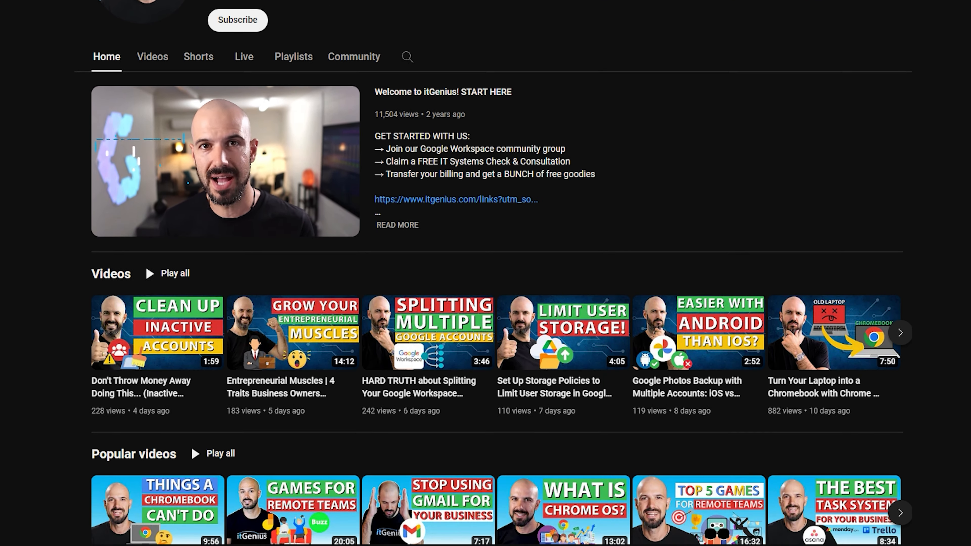
scroll(down, 3)
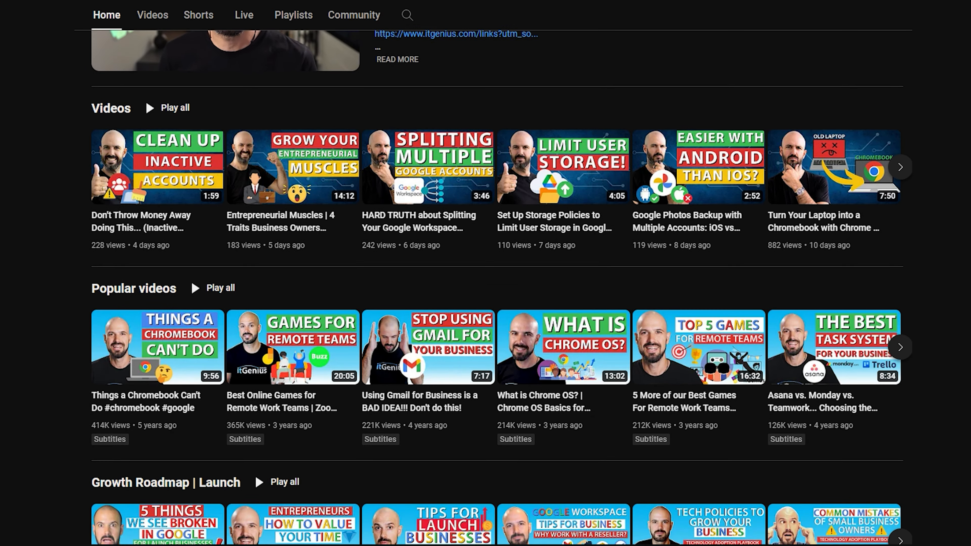